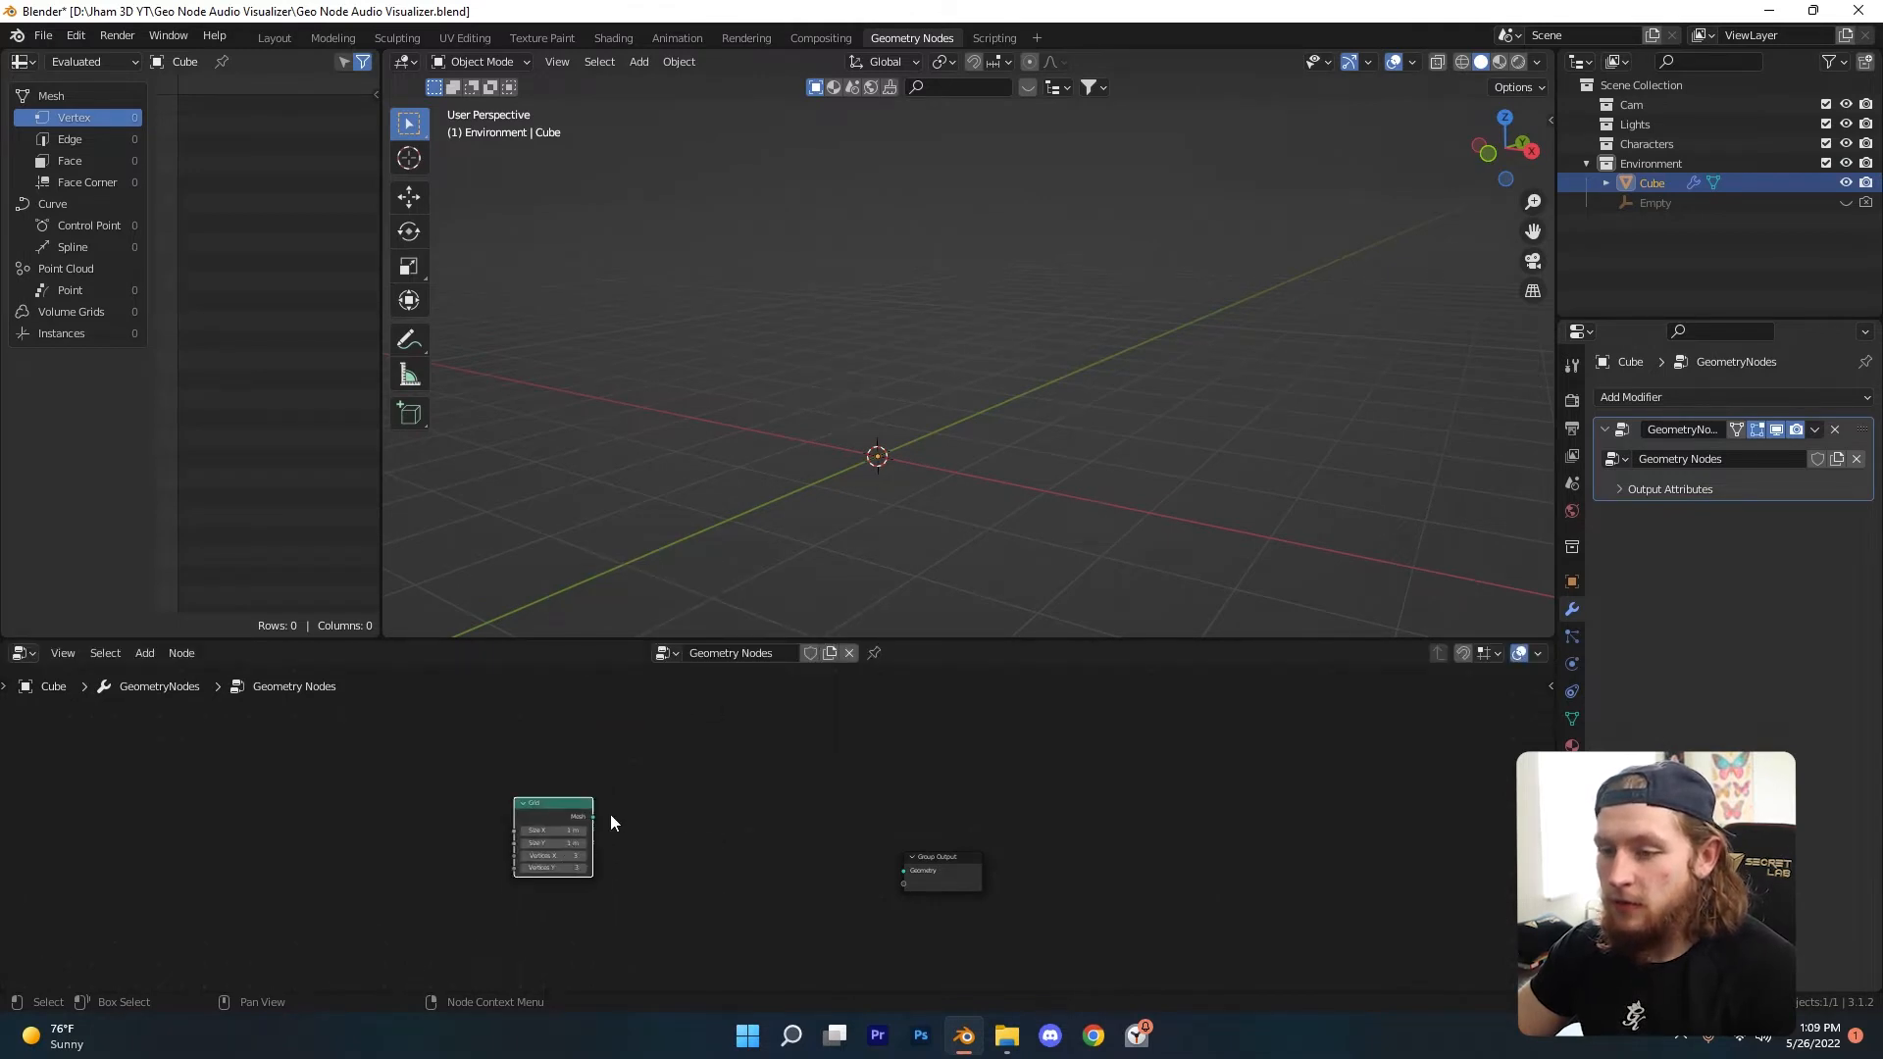
# Switch to the Geometry Nodes workspace for the cube's new node tree.
pyautogui.click(677, 38)
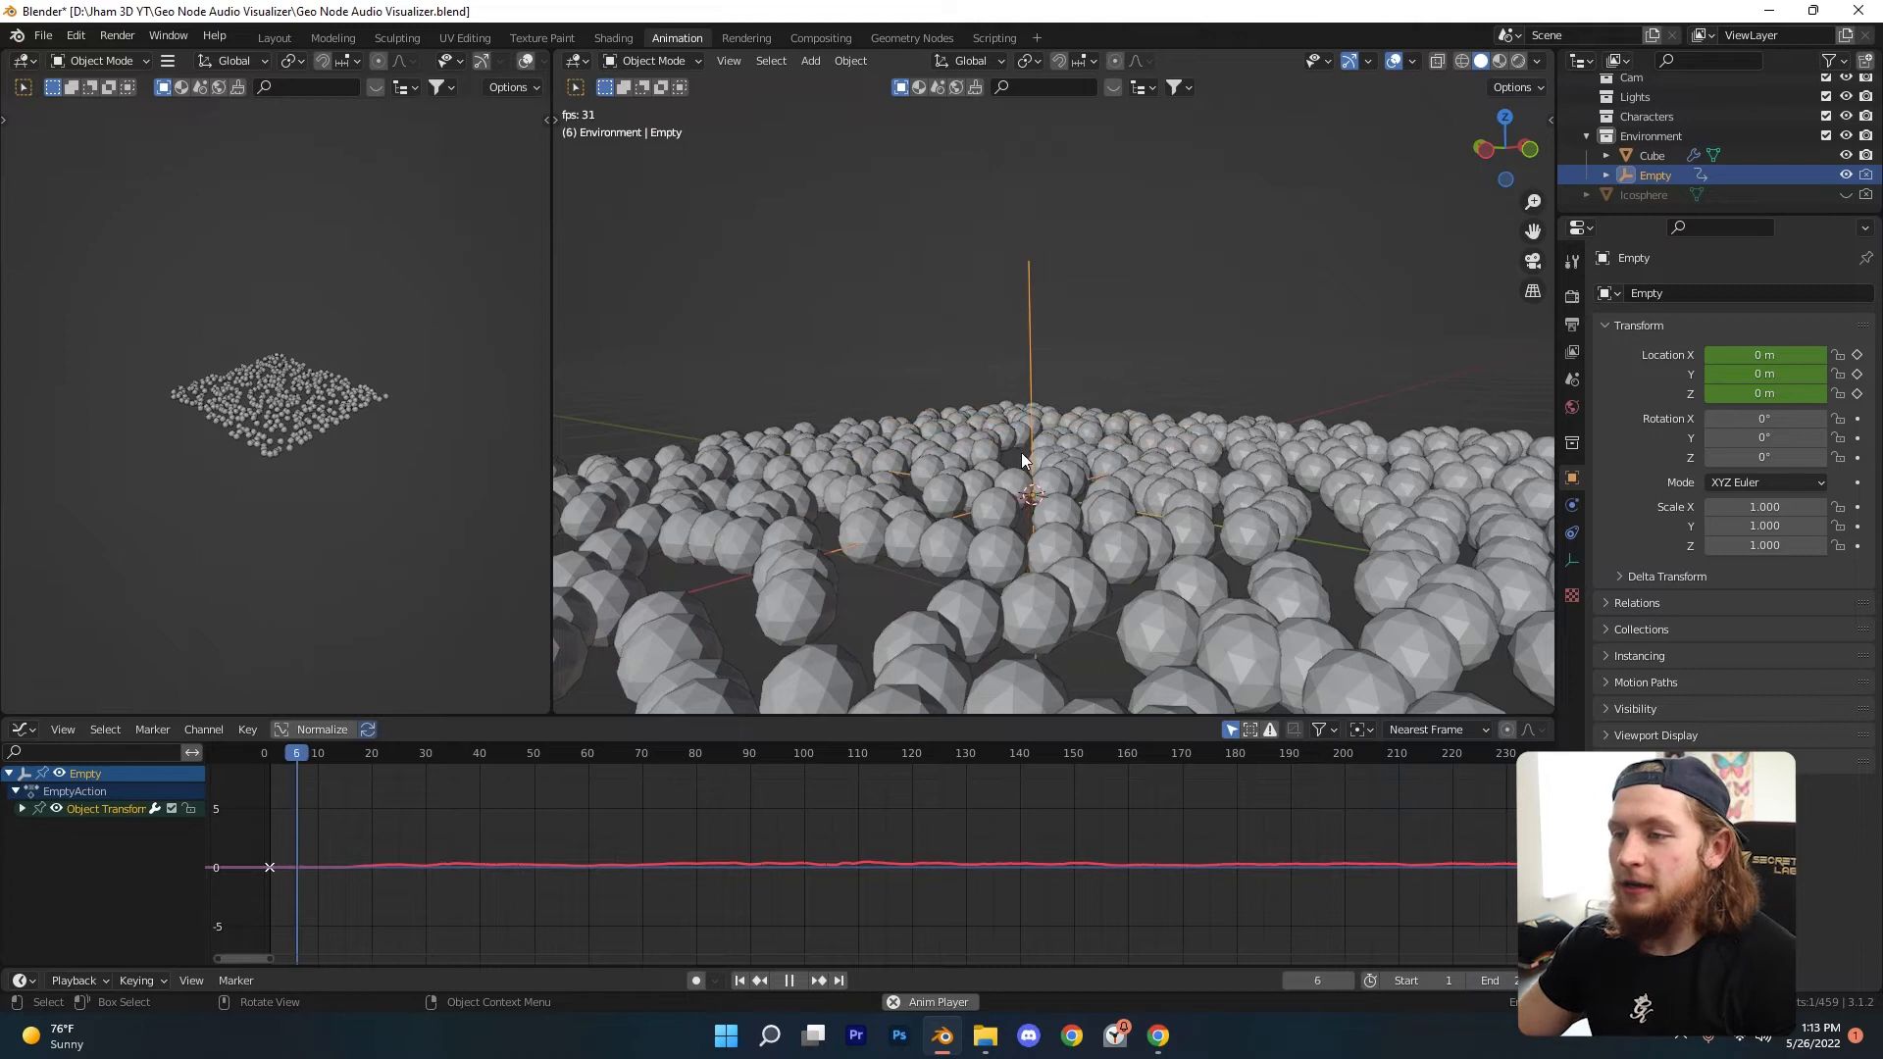
# Switch to the Animation workspace to key the empty's location.
pyautogui.click(1065, 38)
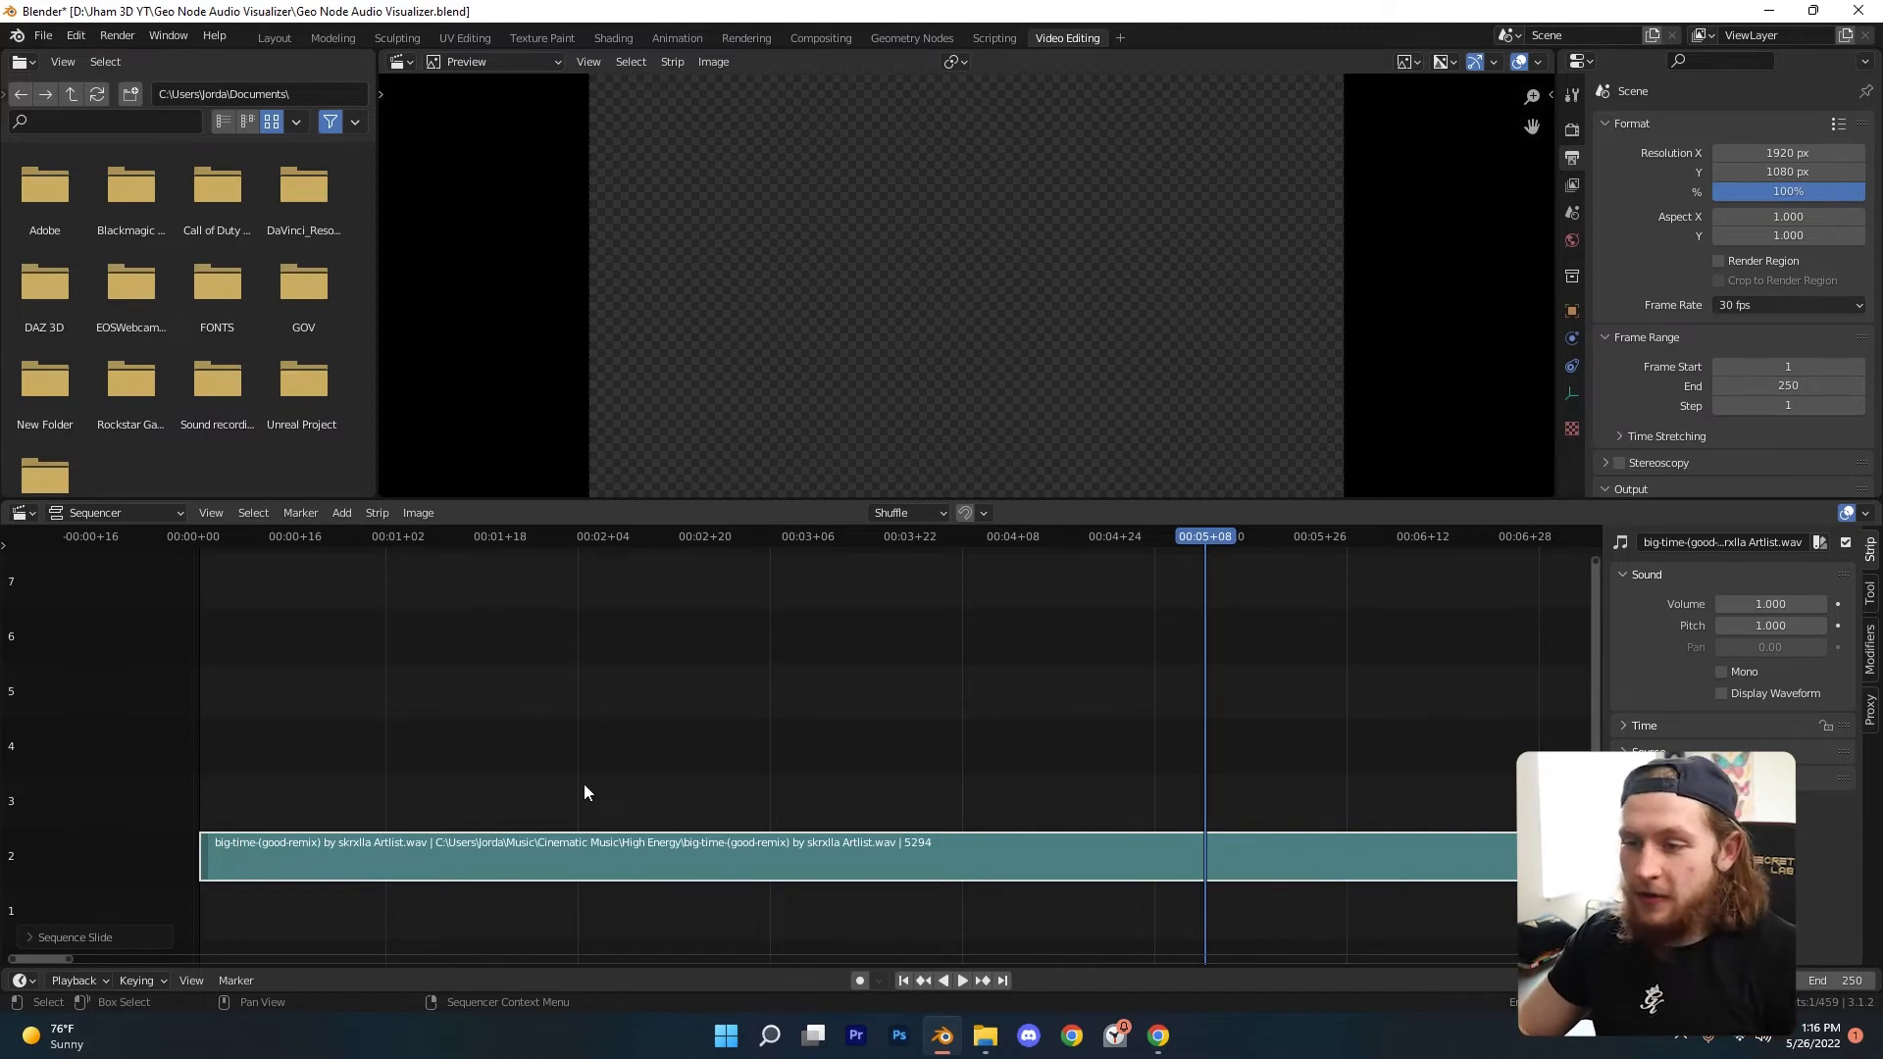
pyautogui.click(912, 37)
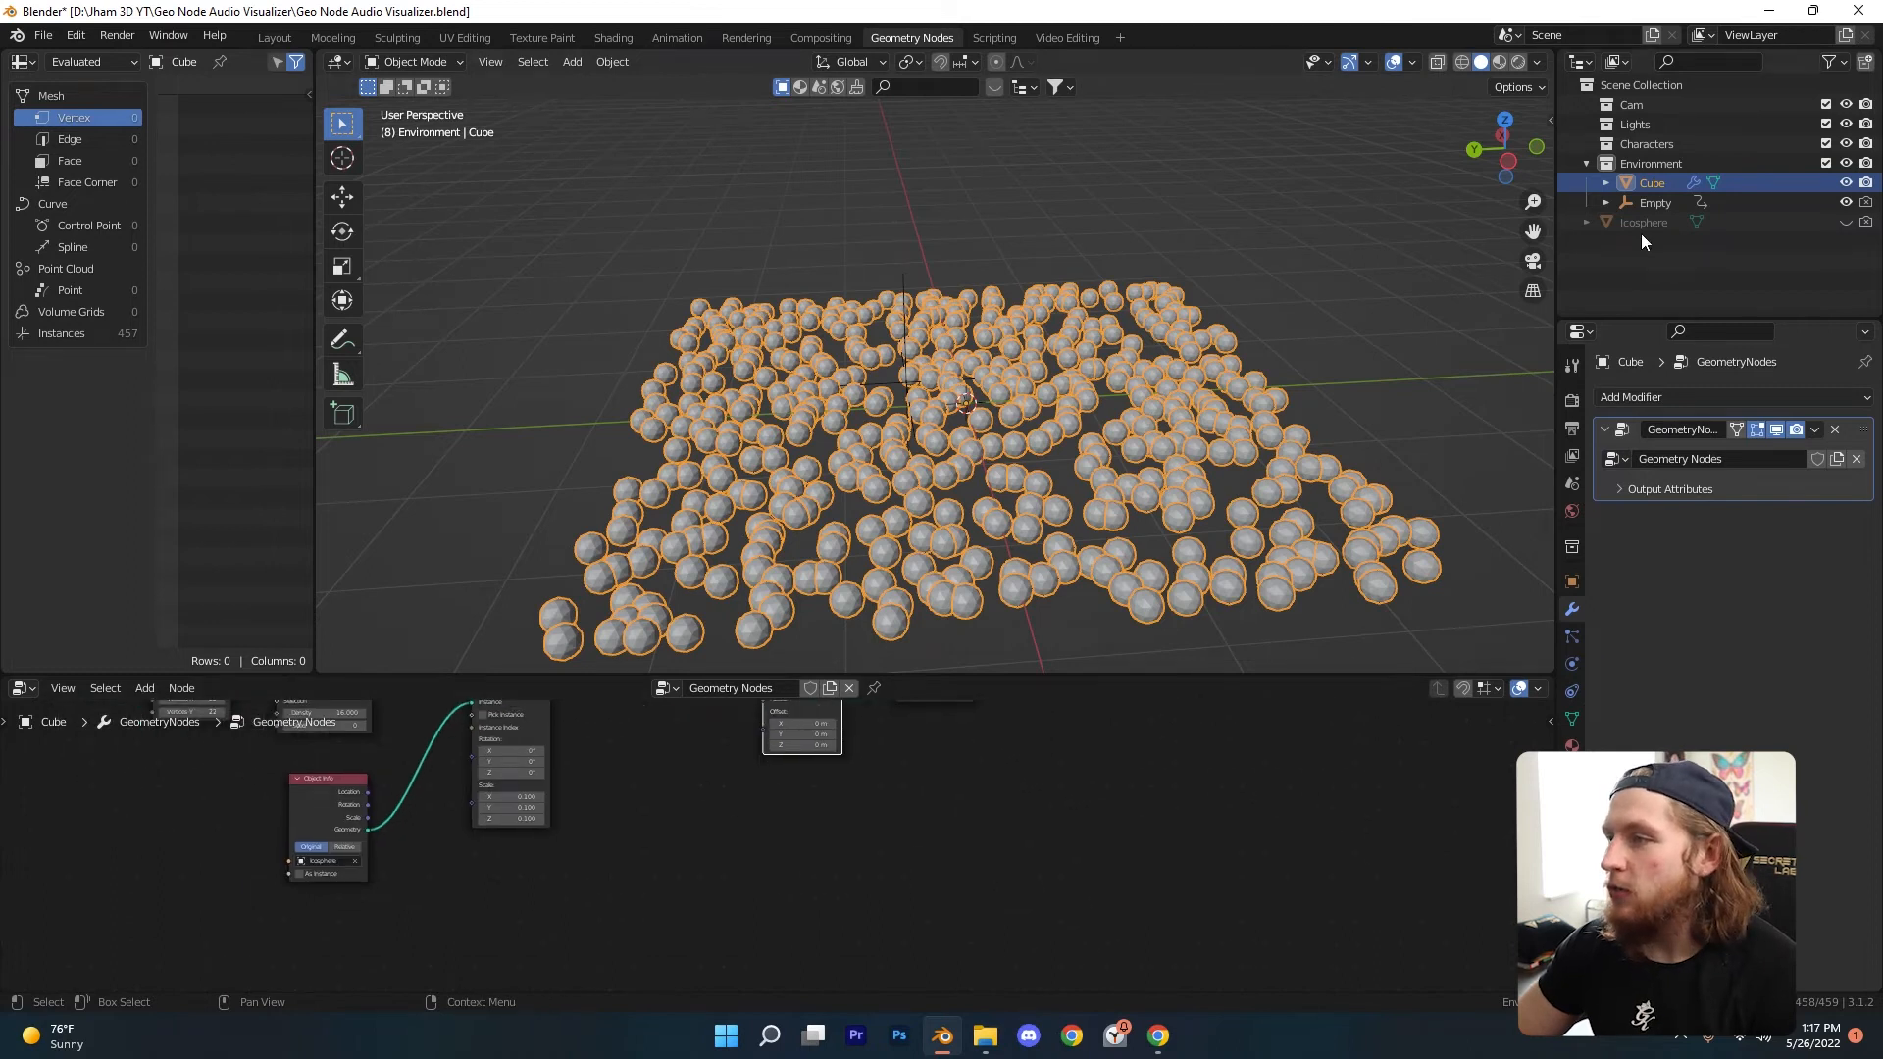